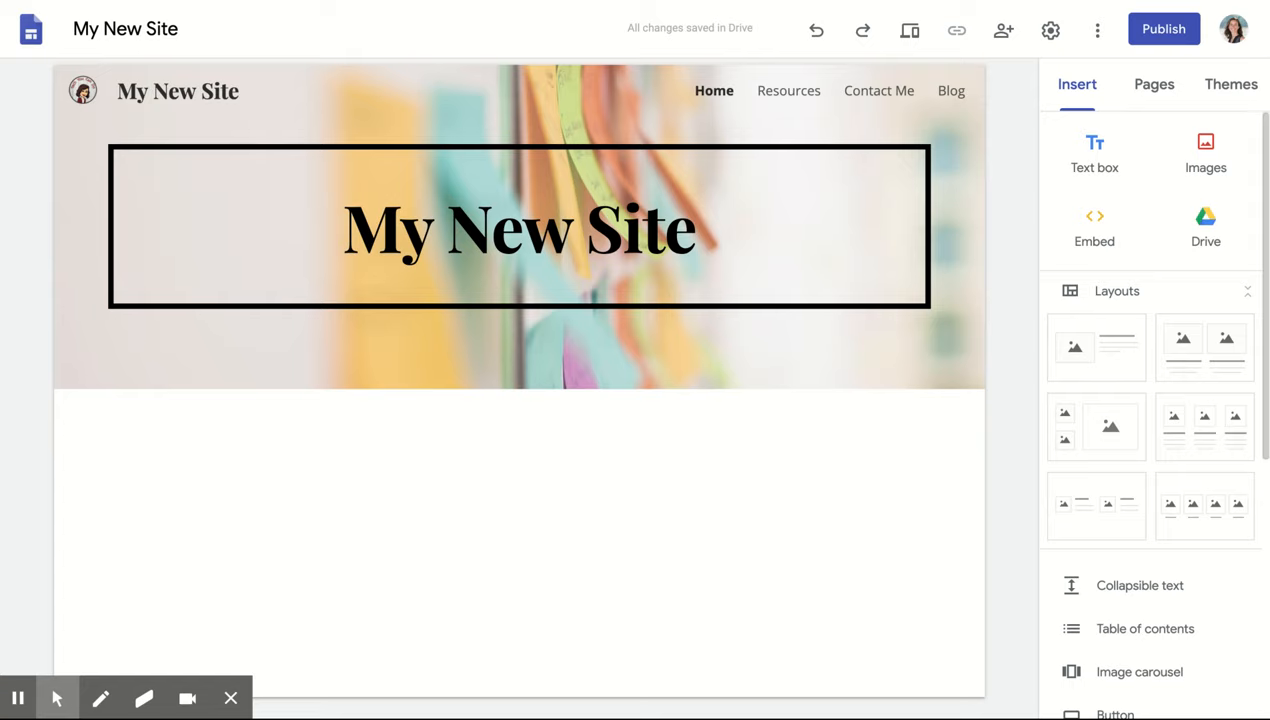
mouse_move(1006, 387)
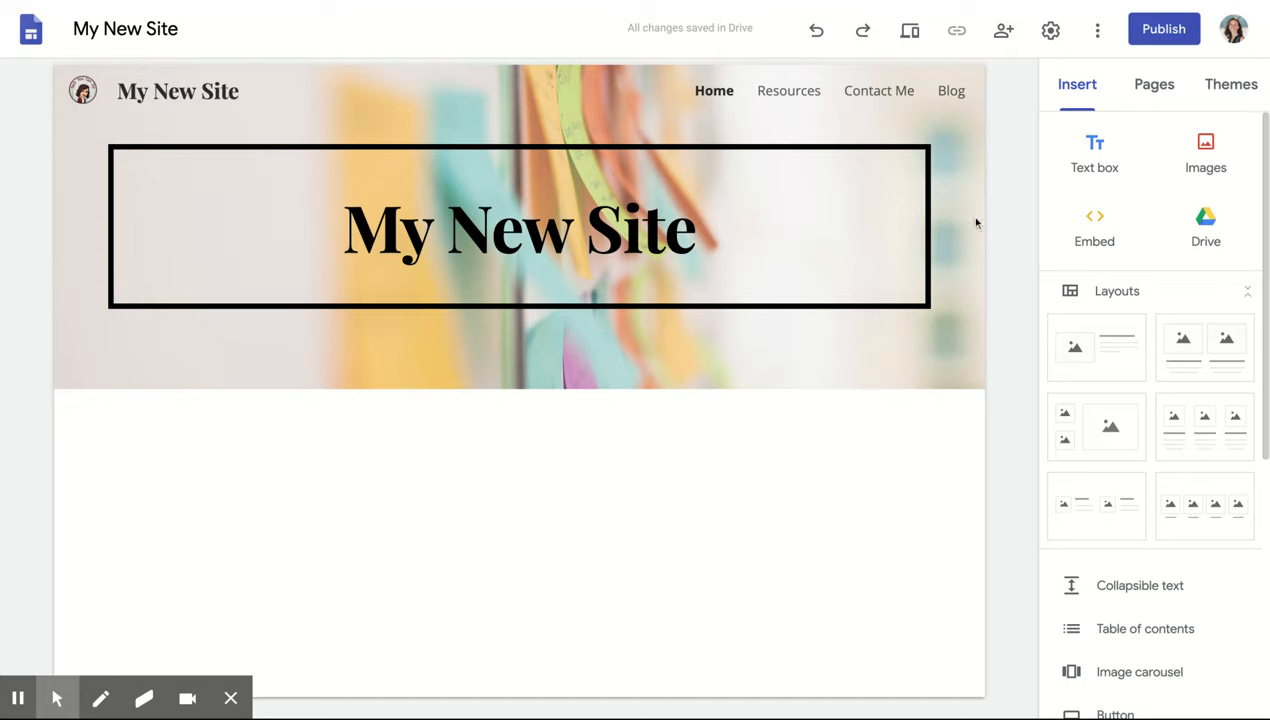
mouse_move(1007, 168)
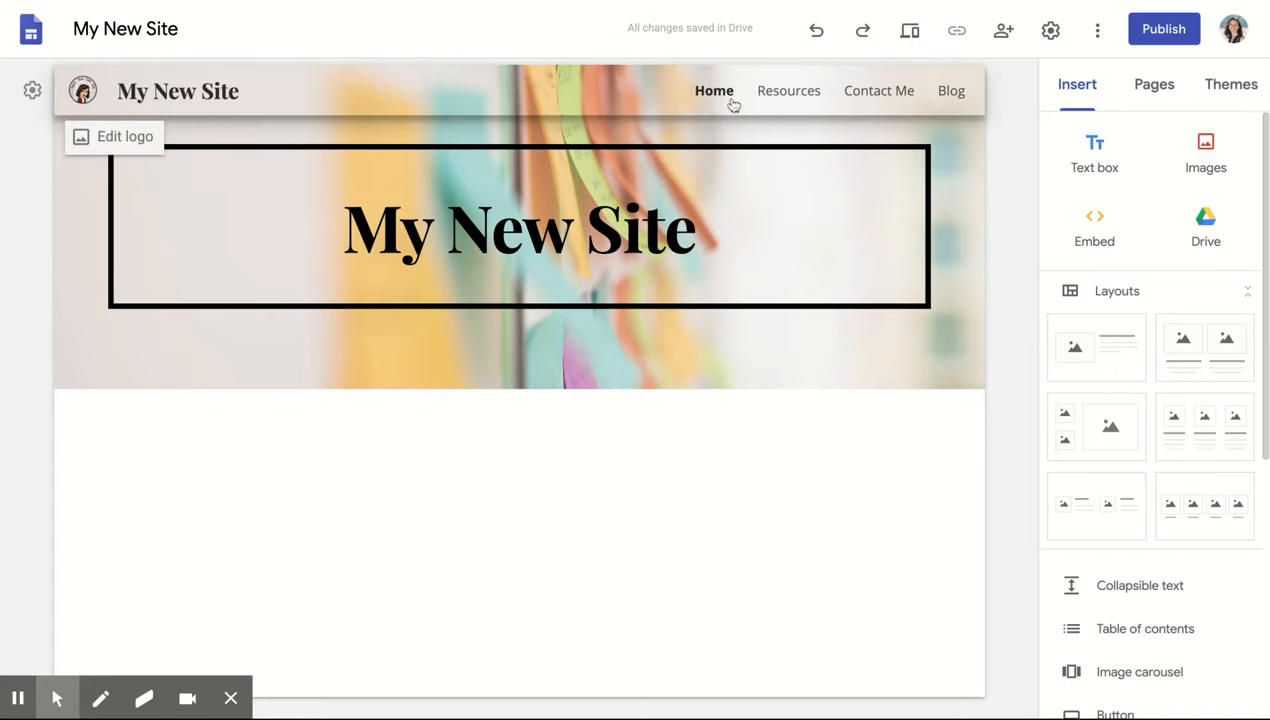
mouse_move(662, 95)
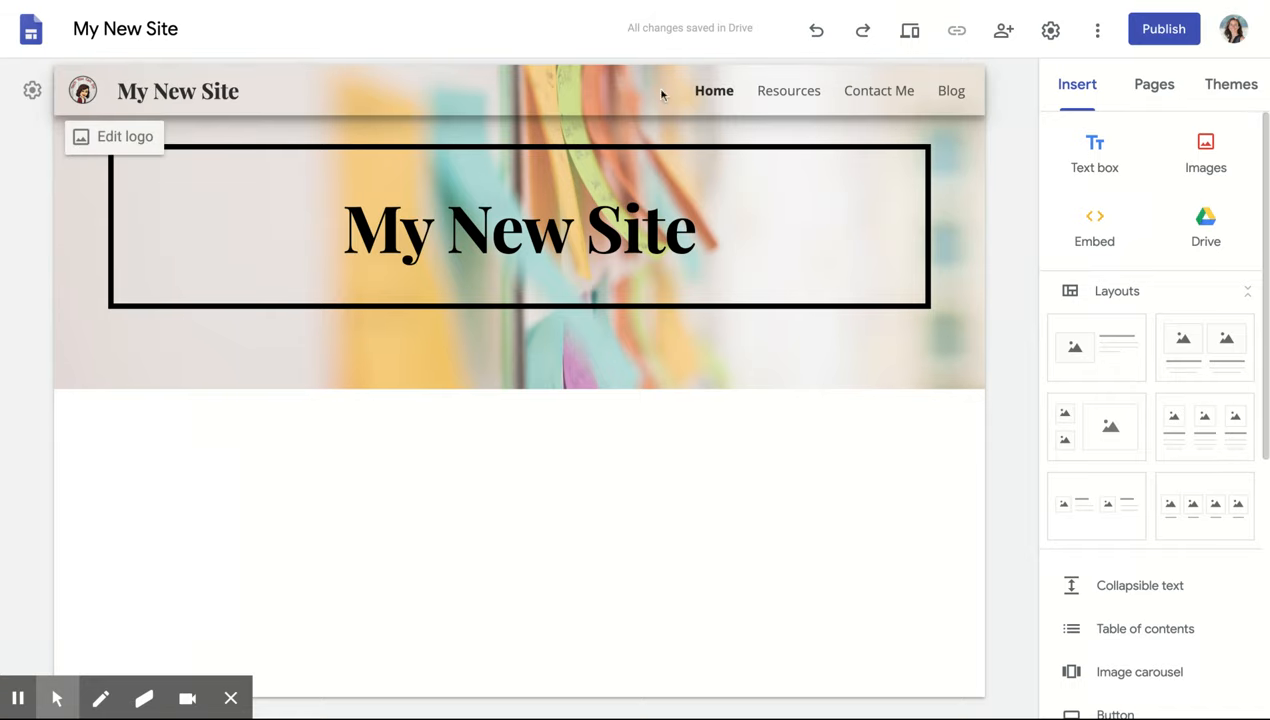
mouse_move(789, 91)
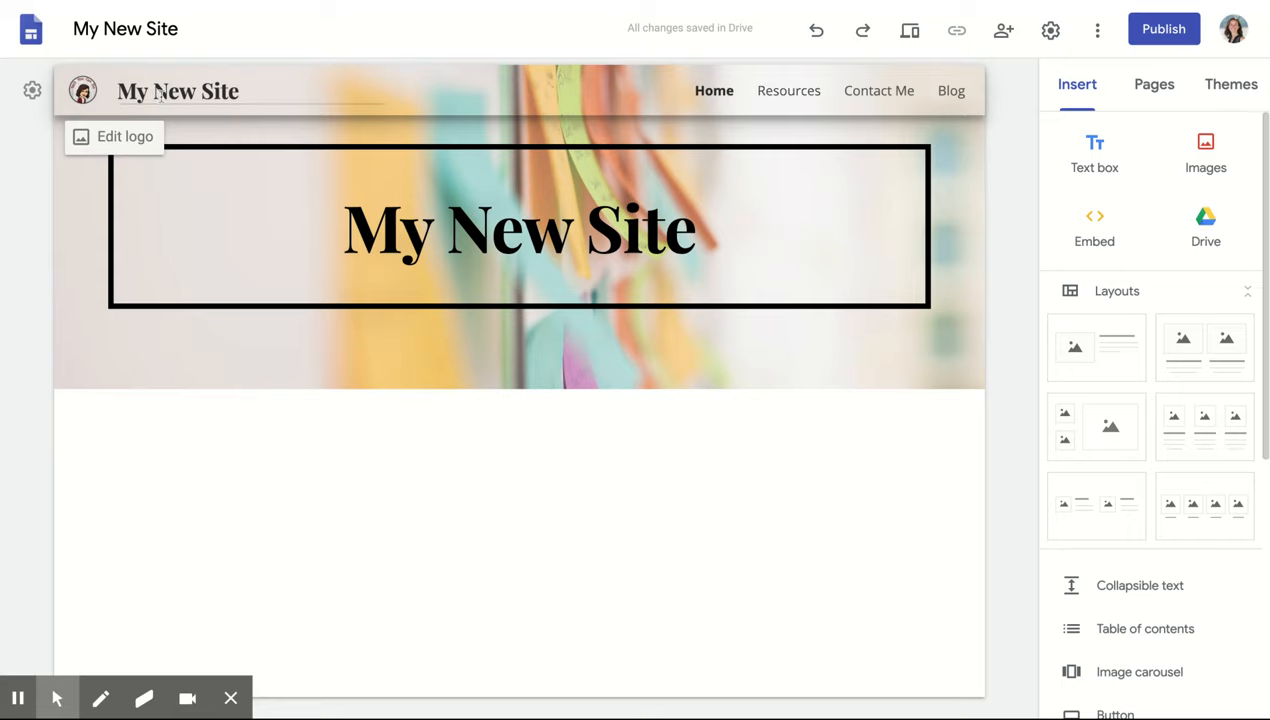
mouse_move(33, 91)
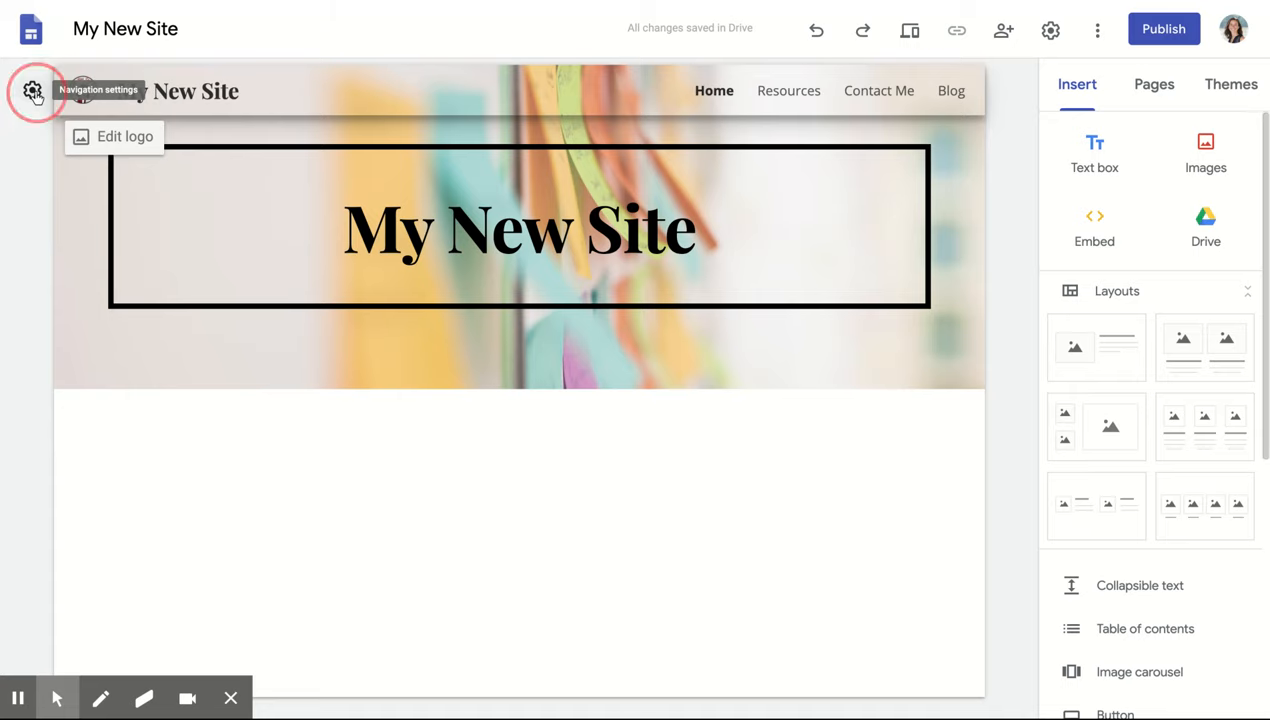
Step: Switch the site's navigation mode from Top to Side in navigation settings
click(33, 91)
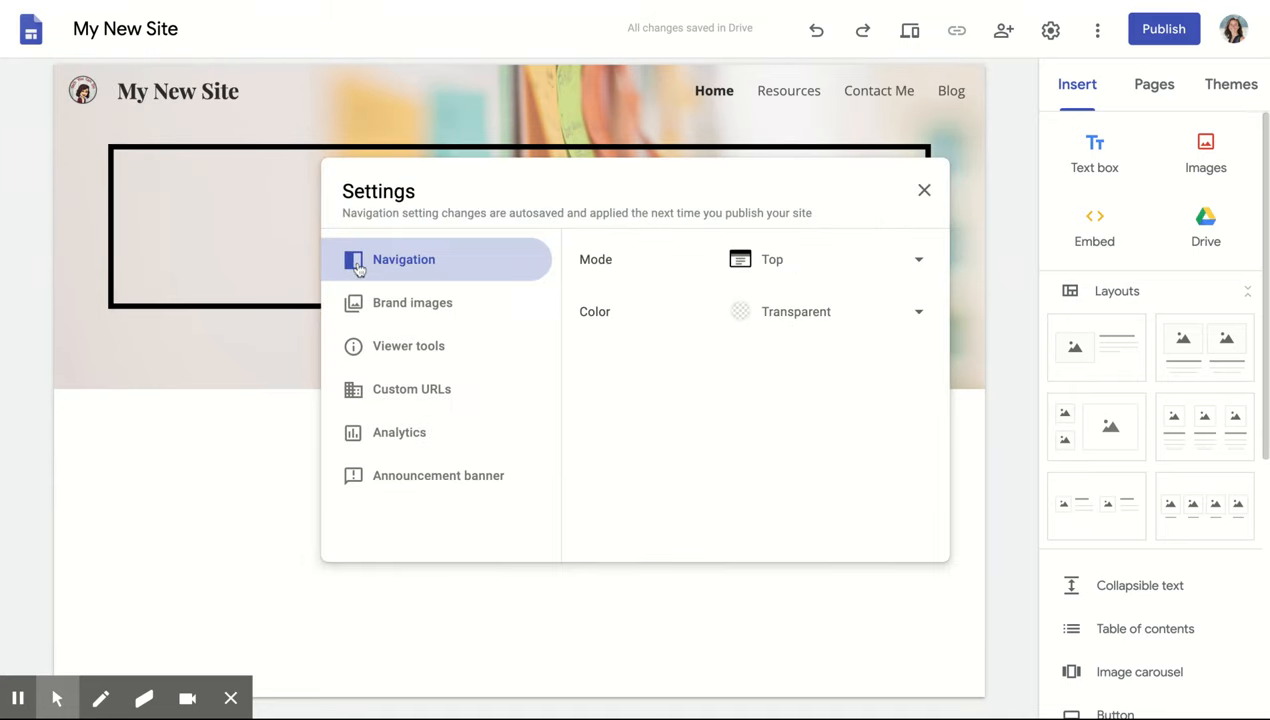
mouse_move(787, 273)
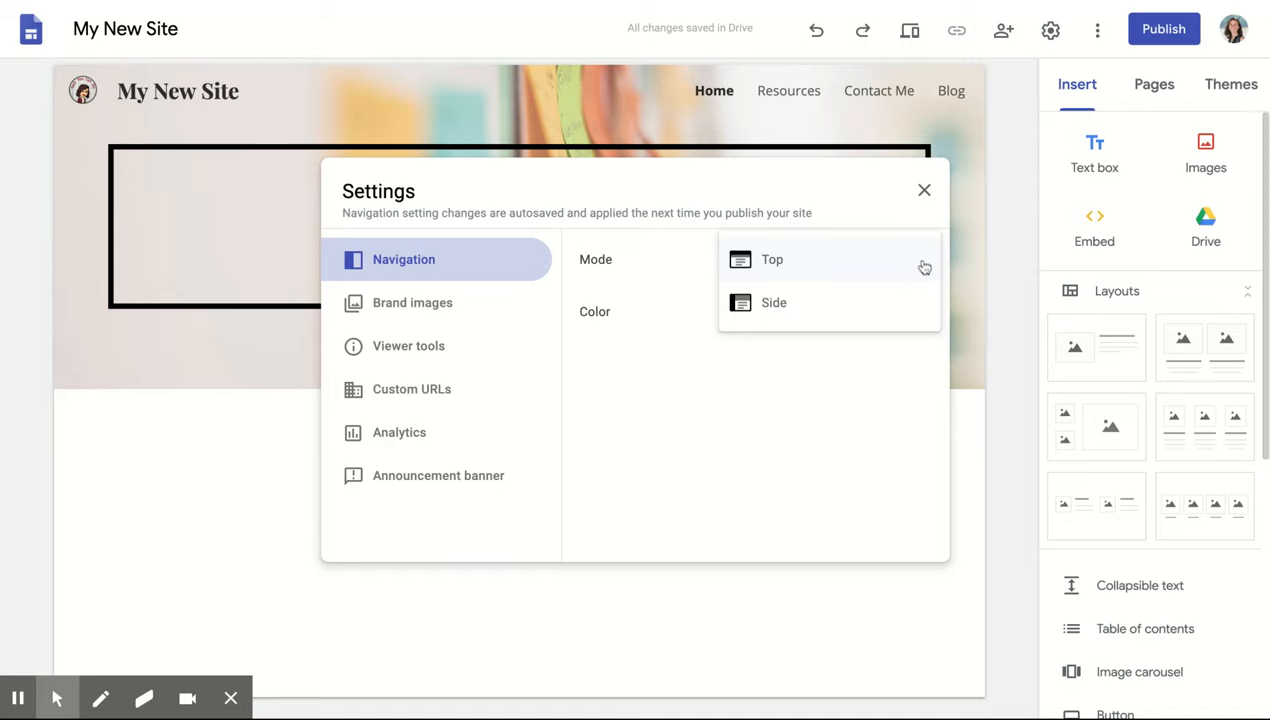
mouse_move(882, 330)
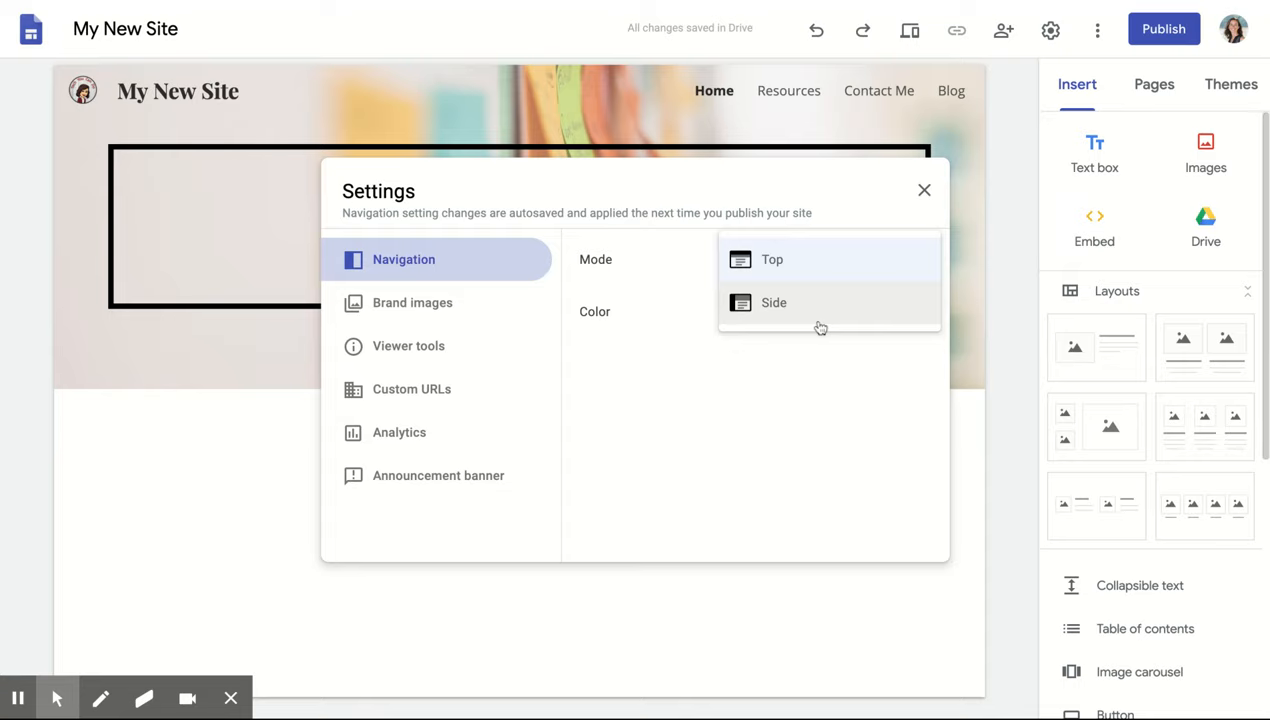
click(774, 302)
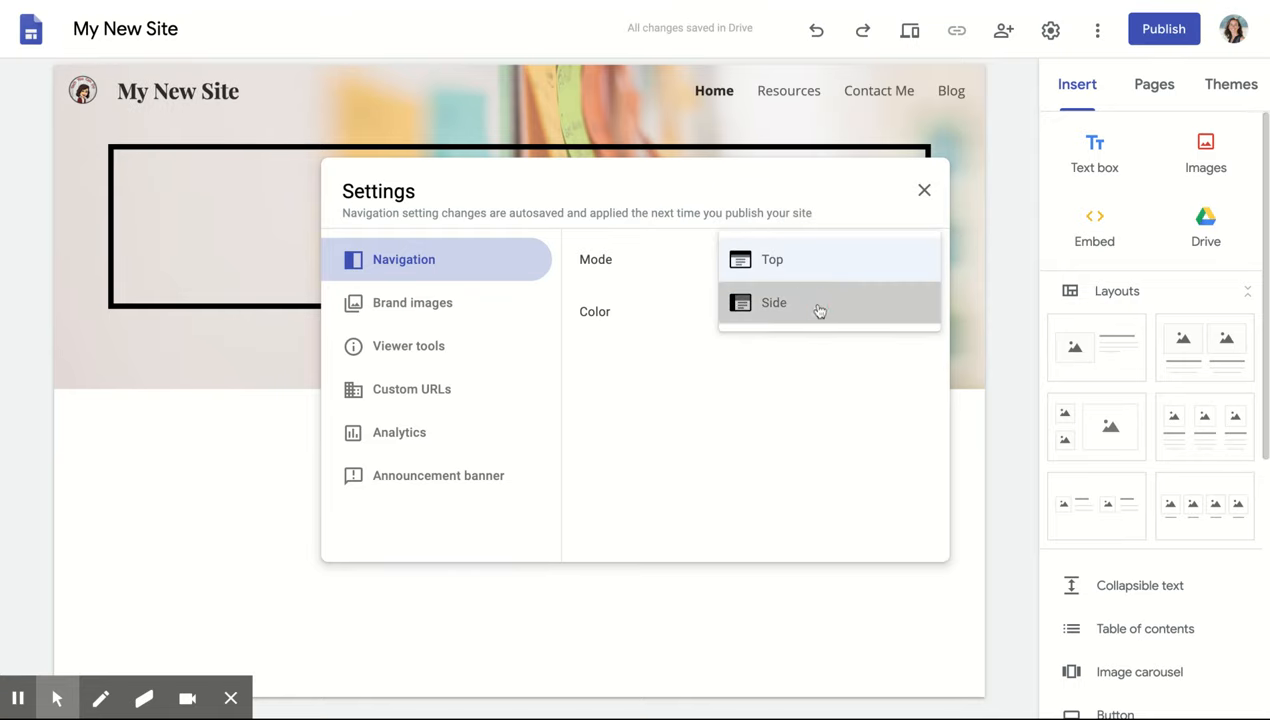
click(774, 302)
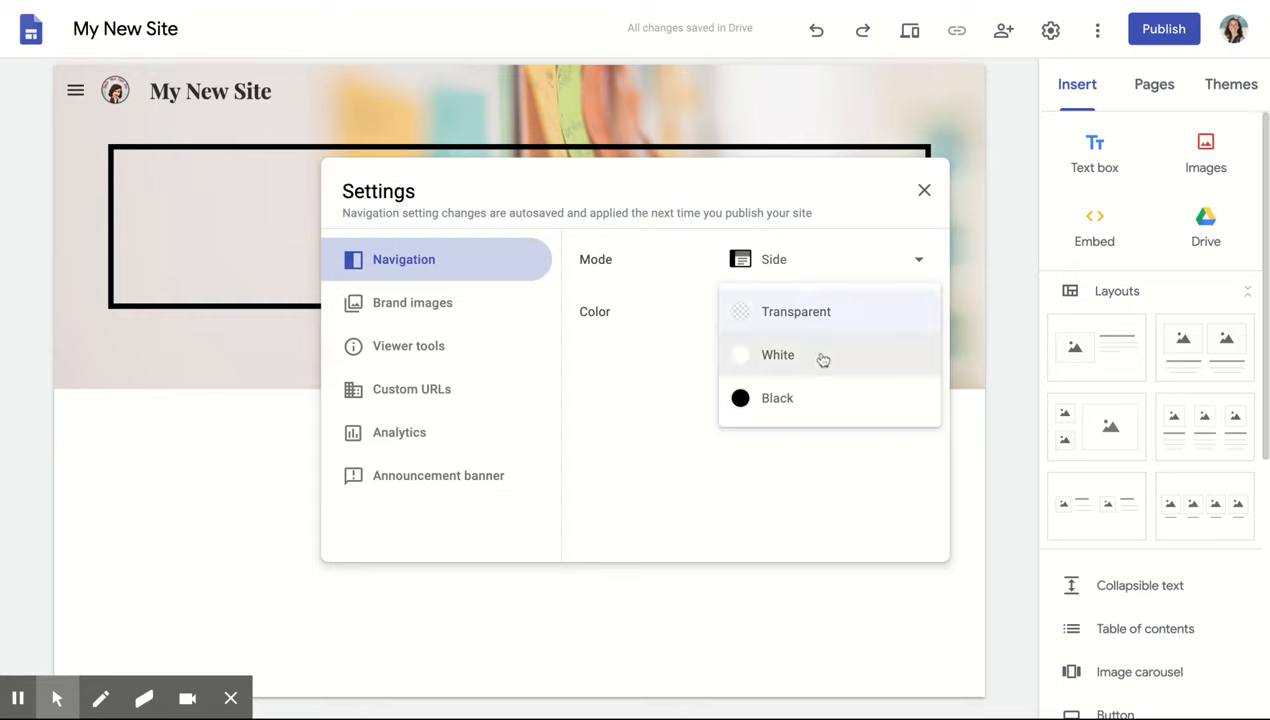
Step: Try White for the side navigation colour, then revert it to Transparent
click(778, 355)
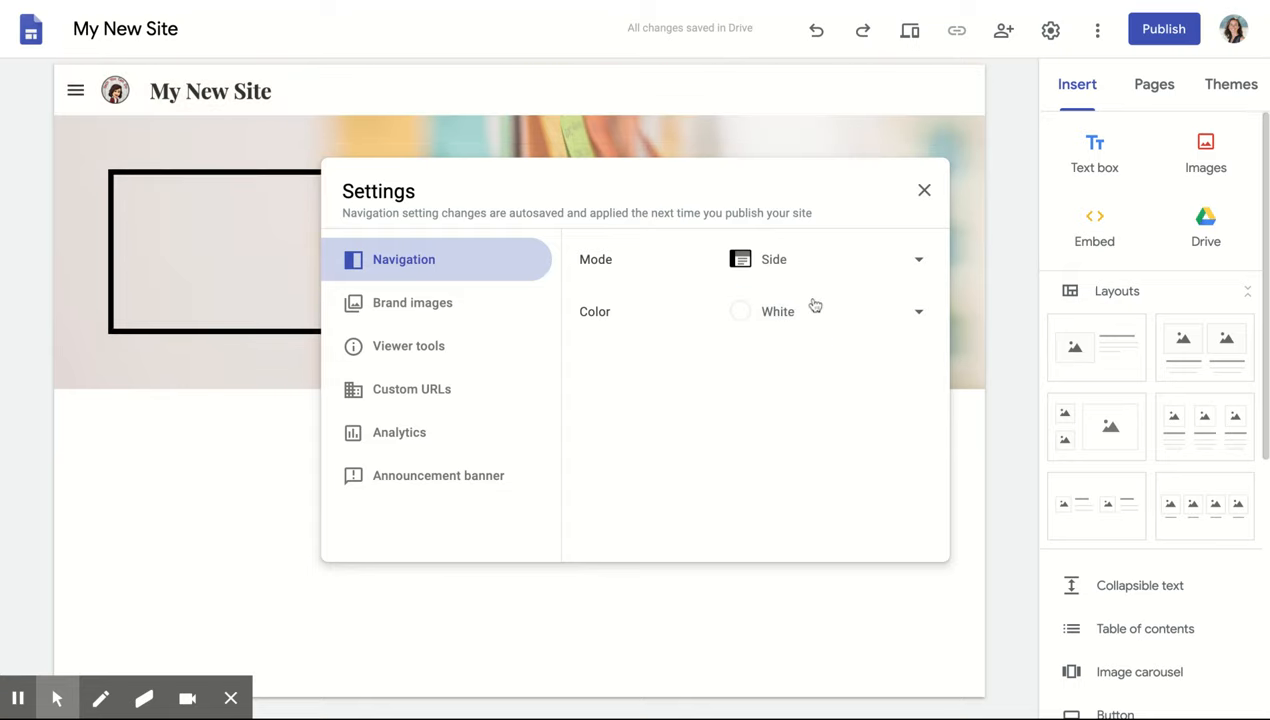
click(825, 311)
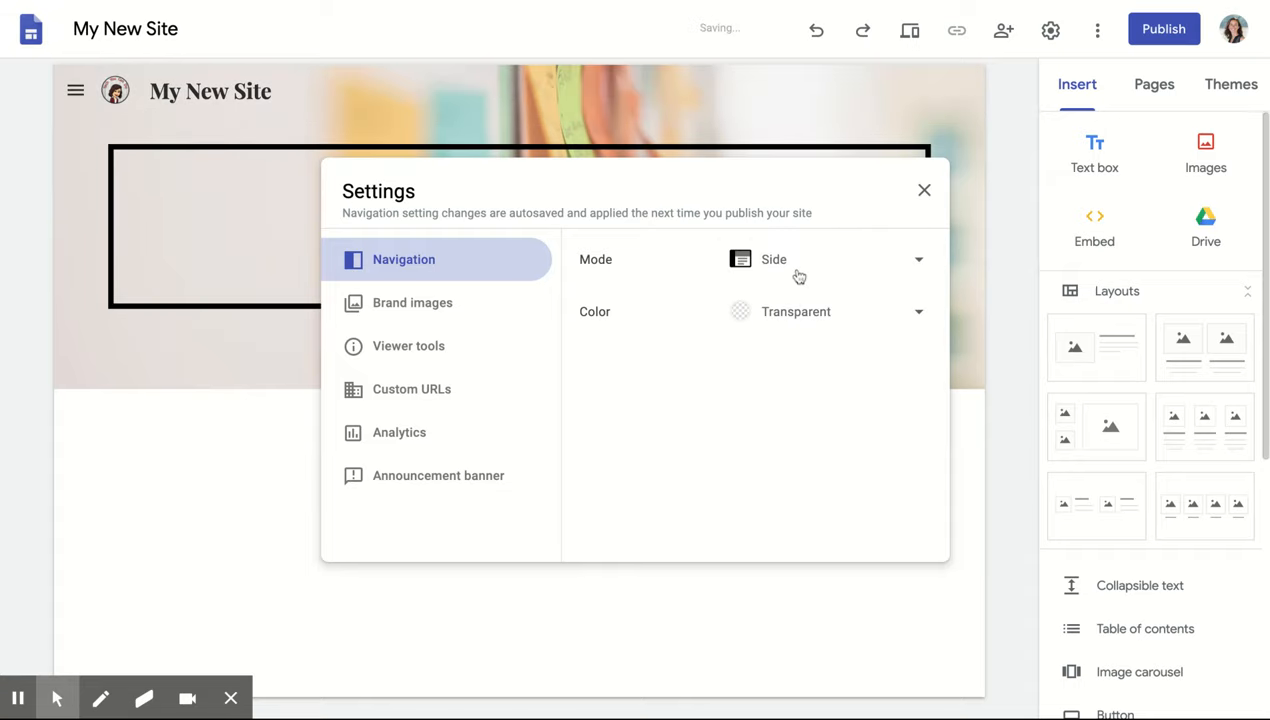
mouse_move(698, 403)
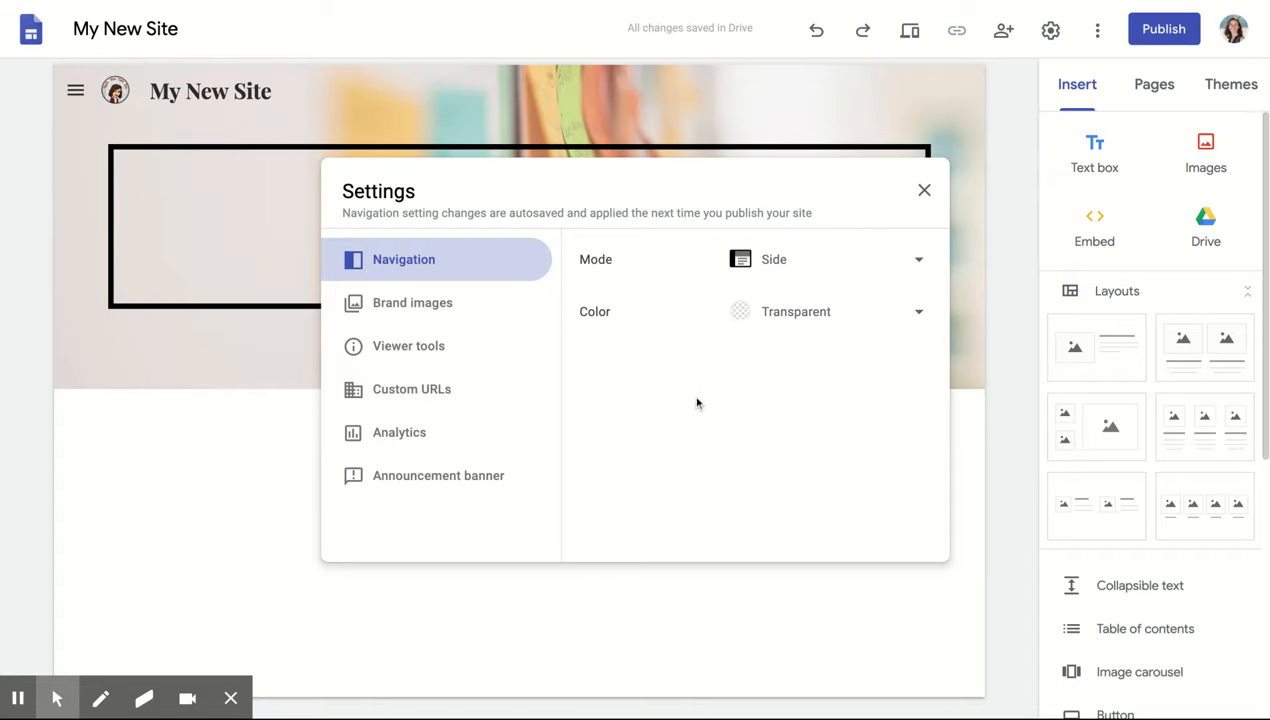